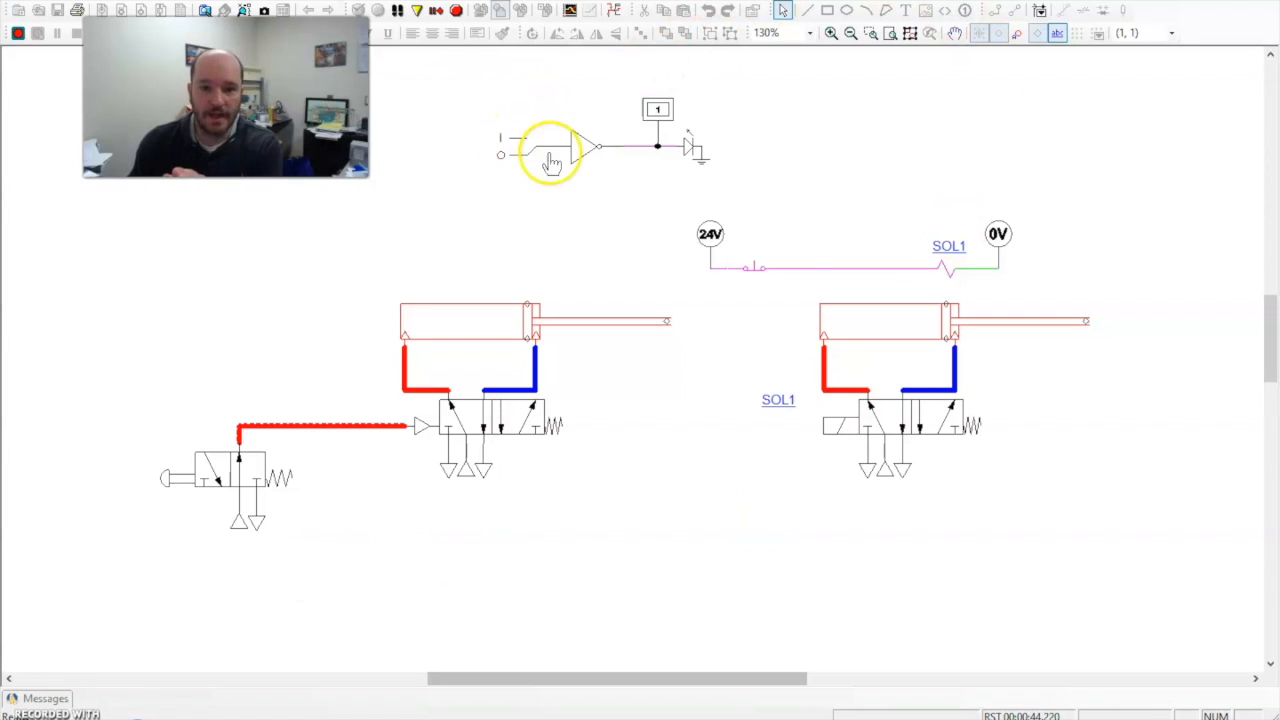
{"action": "mouse_move", "coordinate": [588, 152]}
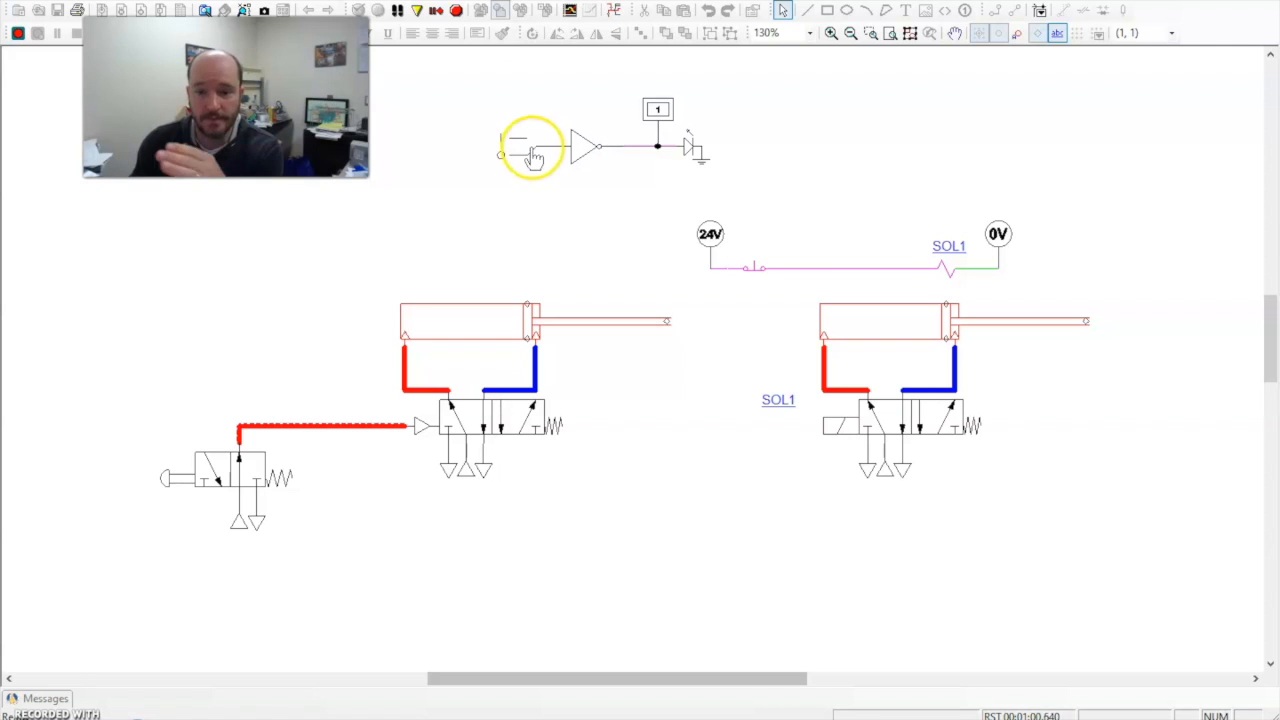
{"action": "mouse_move", "coordinate": [658, 120]}
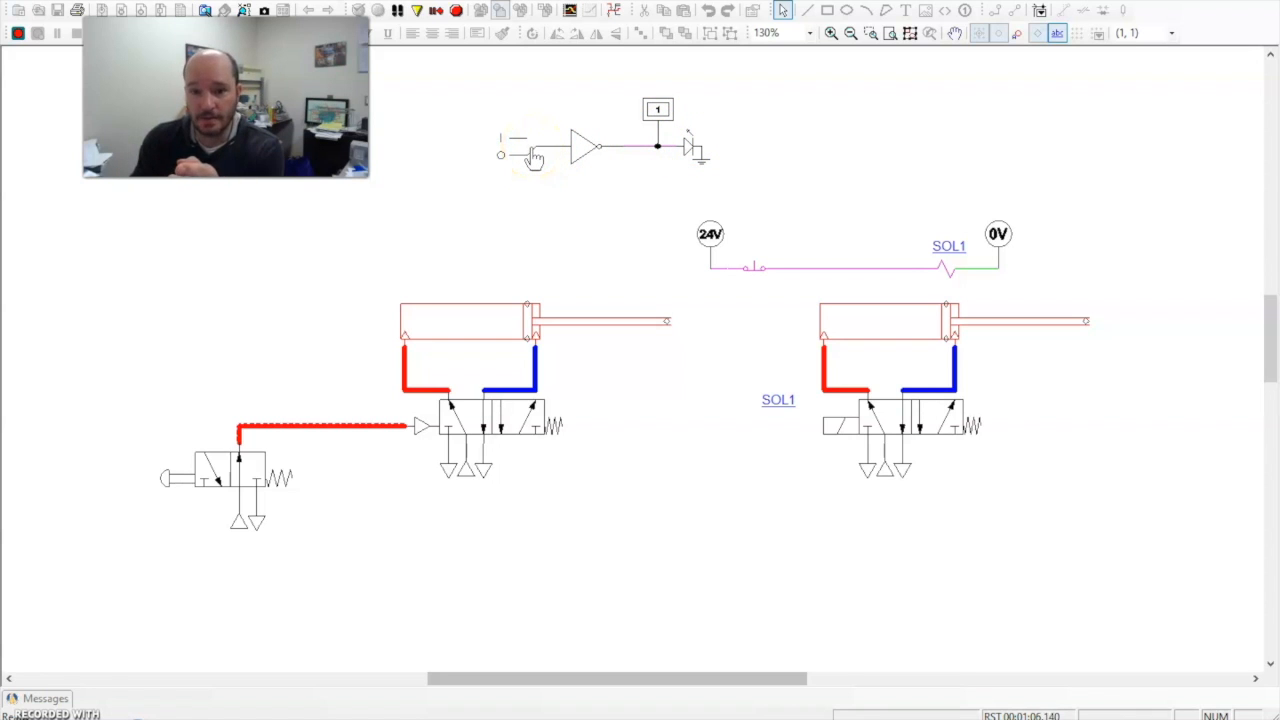
Toggle the inverter gate's input on and off to watch the inverted output.
{"action": "left_click", "coordinate": [528, 144]}
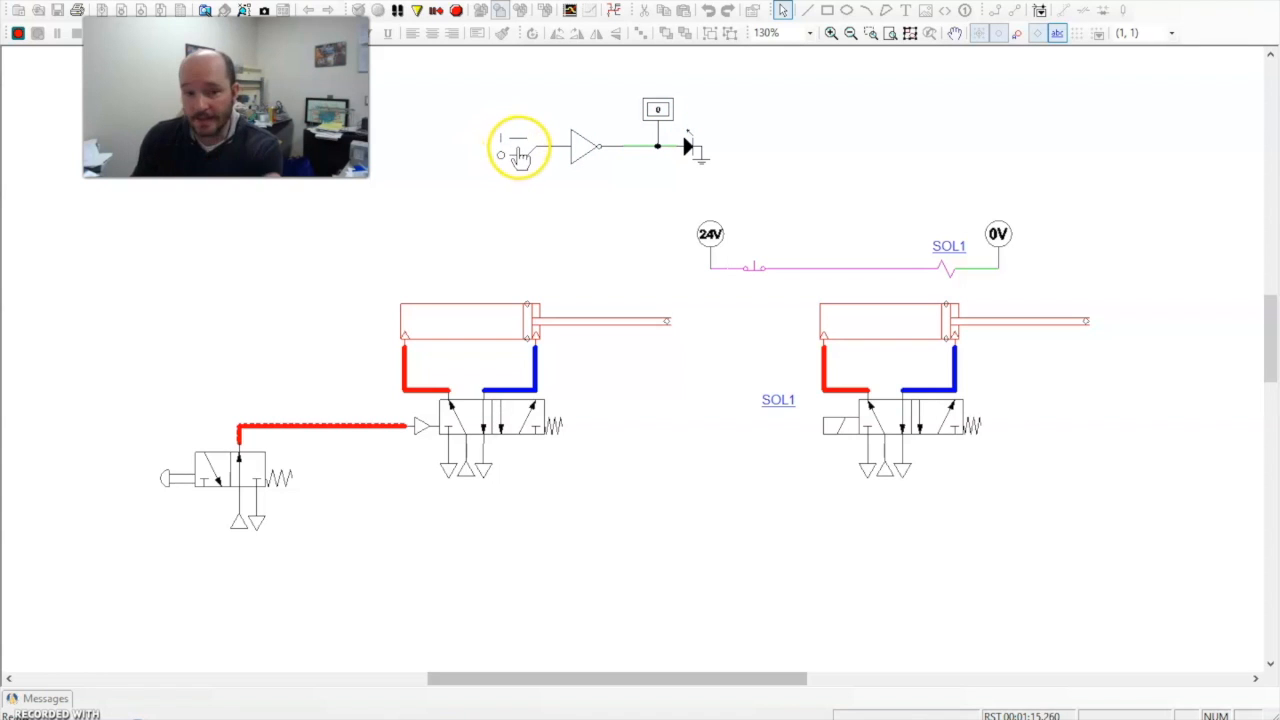
{"action": "left_click", "coordinate": [518, 150]}
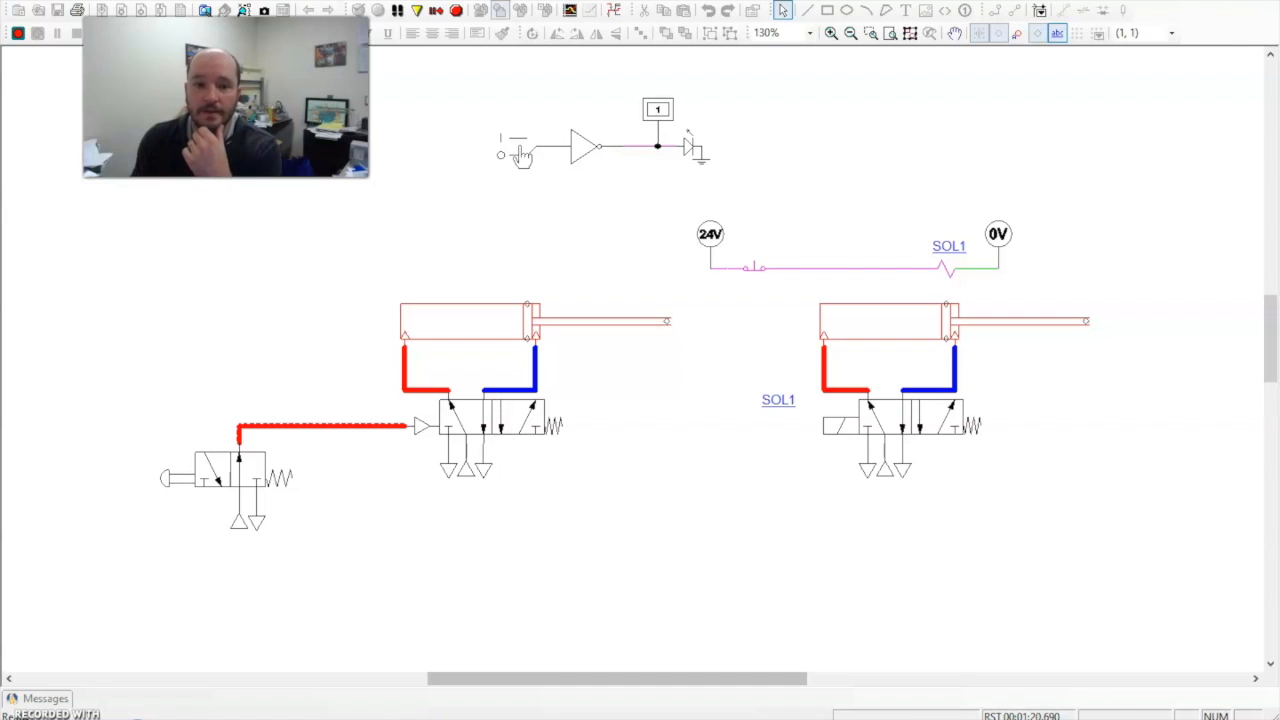
{"action": "left_click", "coordinate": [518, 148]}
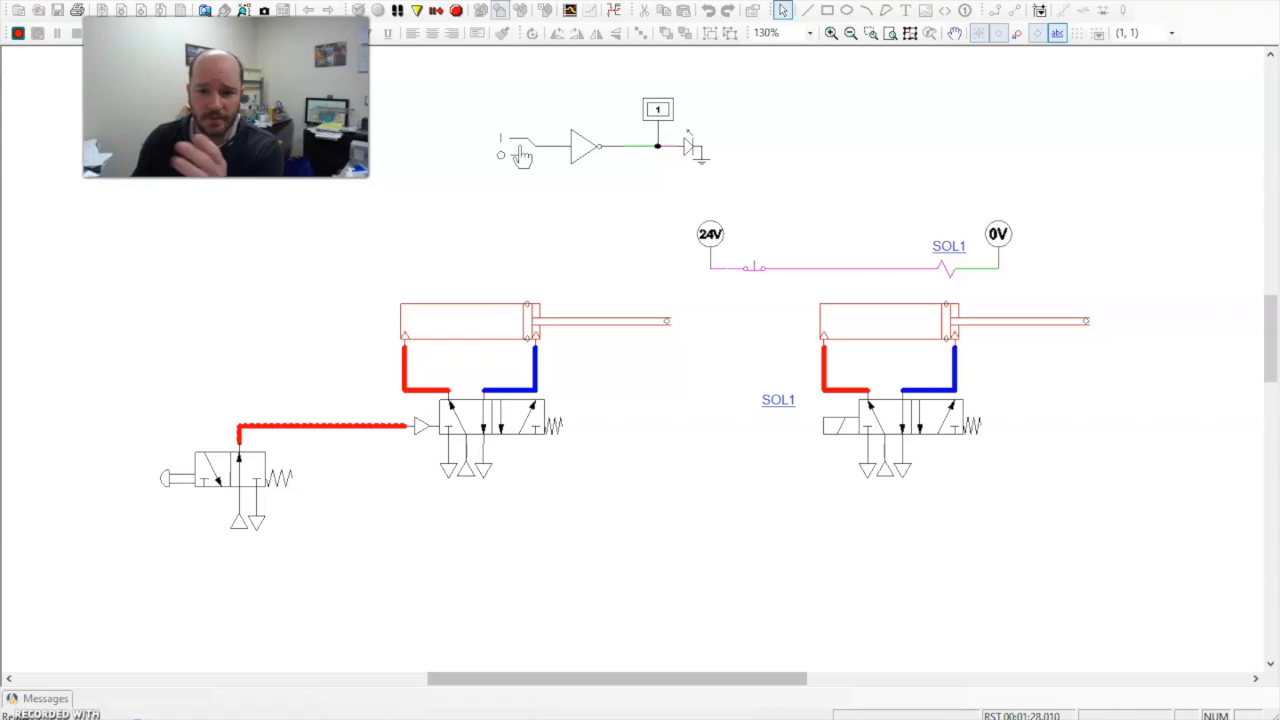
{"action": "mouse_move", "coordinate": [630, 210]}
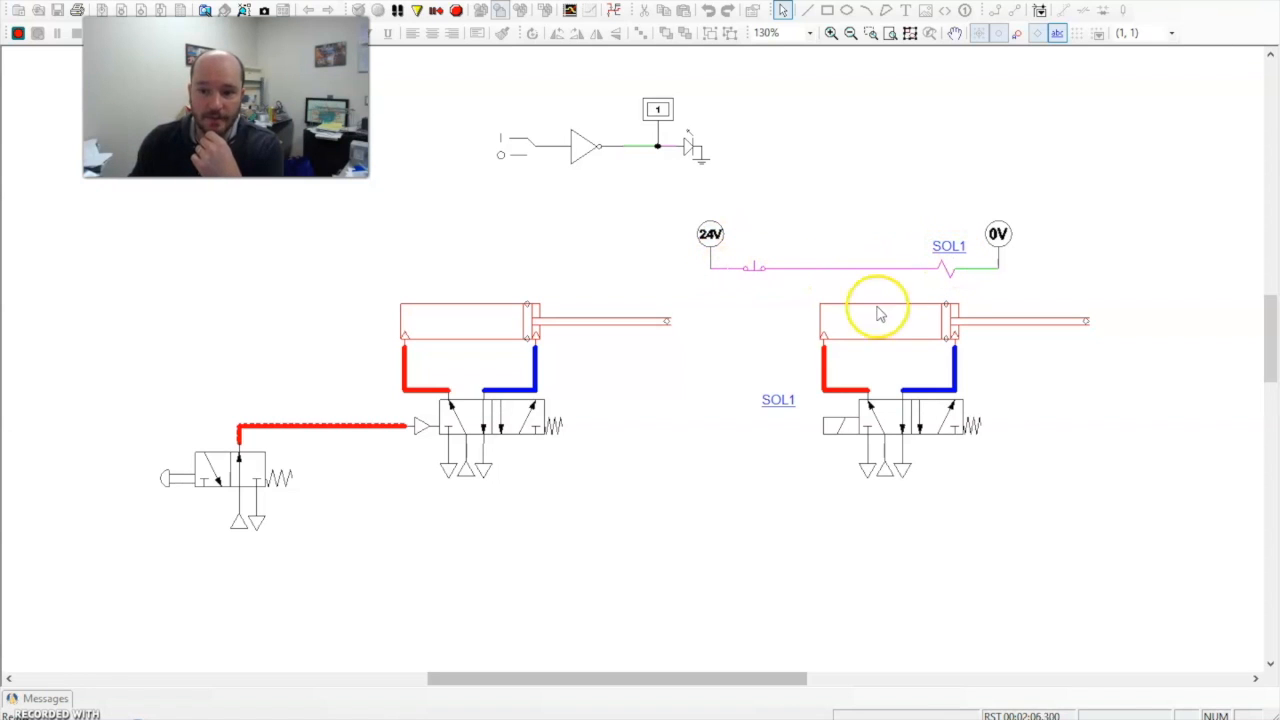
{"action": "mouse_move", "coordinate": [830, 446]}
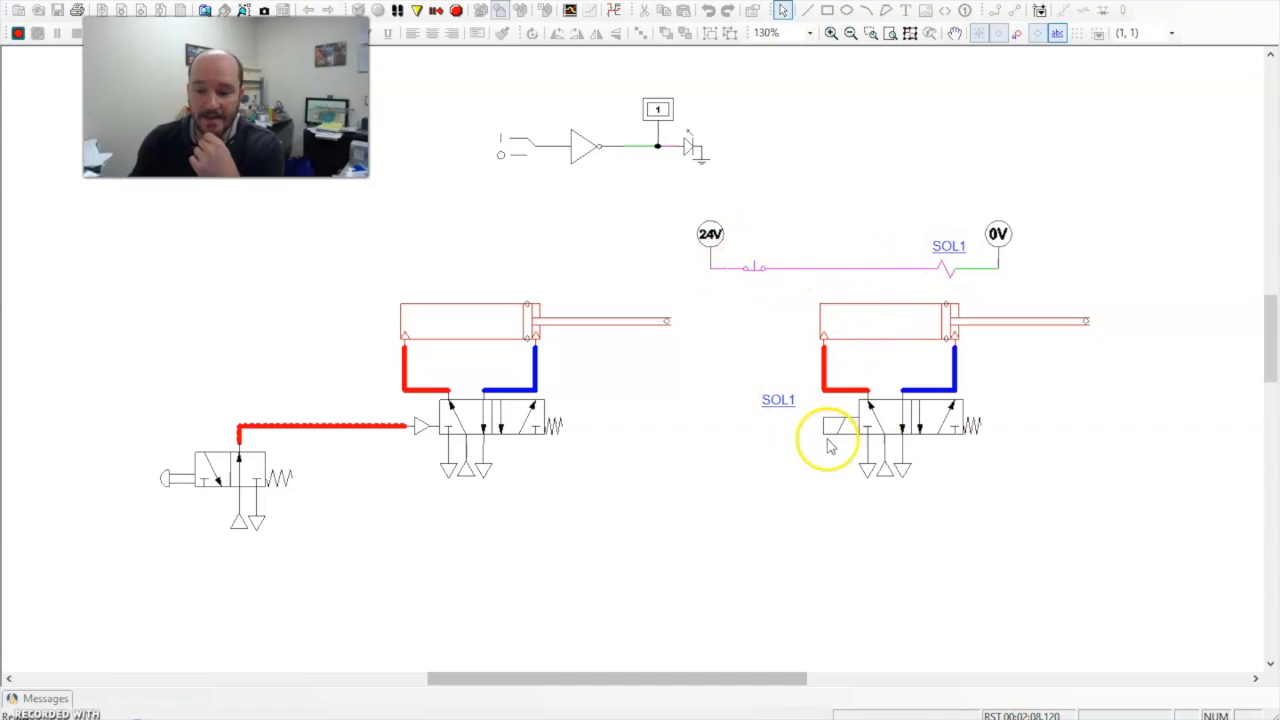
{"action": "mouse_move", "coordinate": [896, 478]}
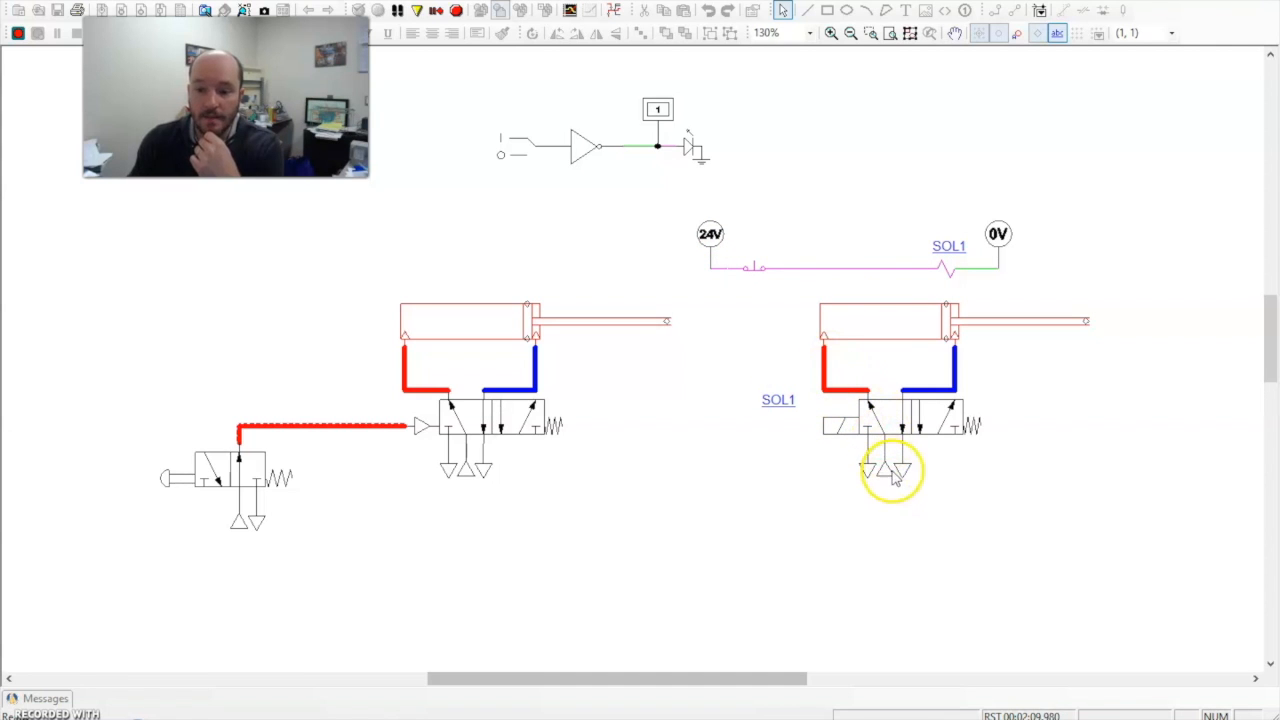
{"action": "mouse_move", "coordinate": [824, 330]}
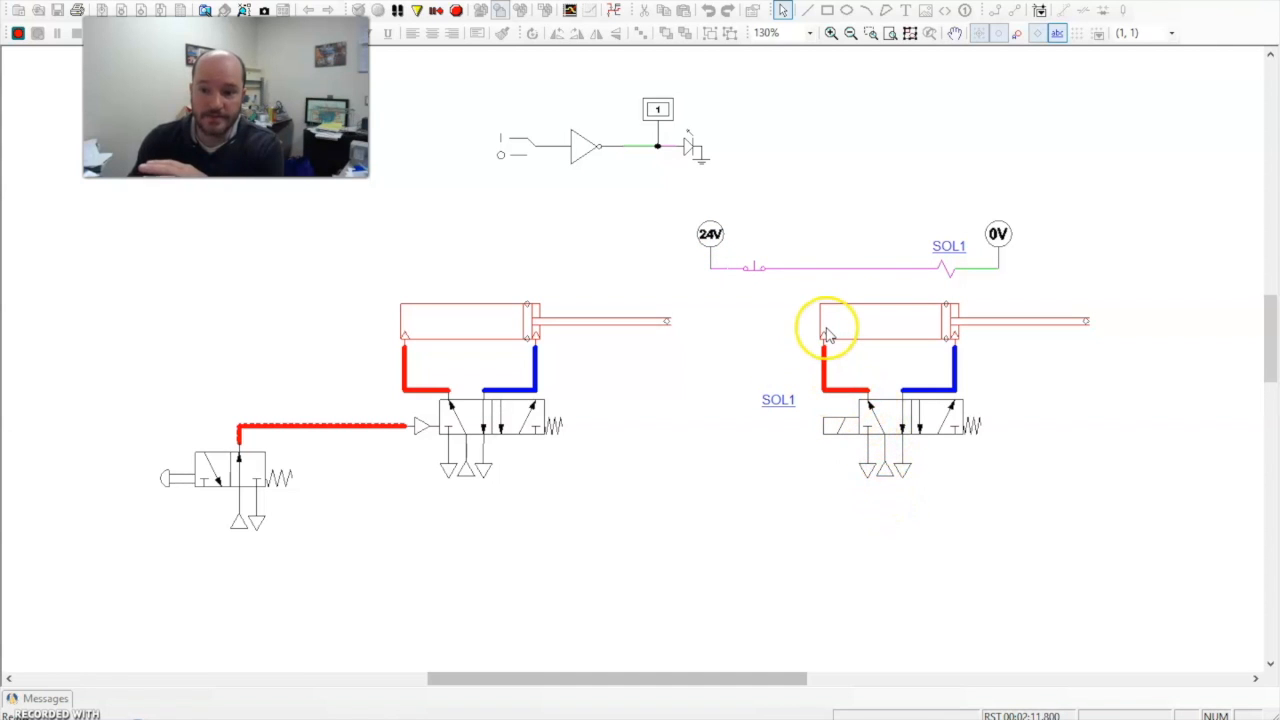
{"action": "mouse_move", "coordinate": [976, 336]}
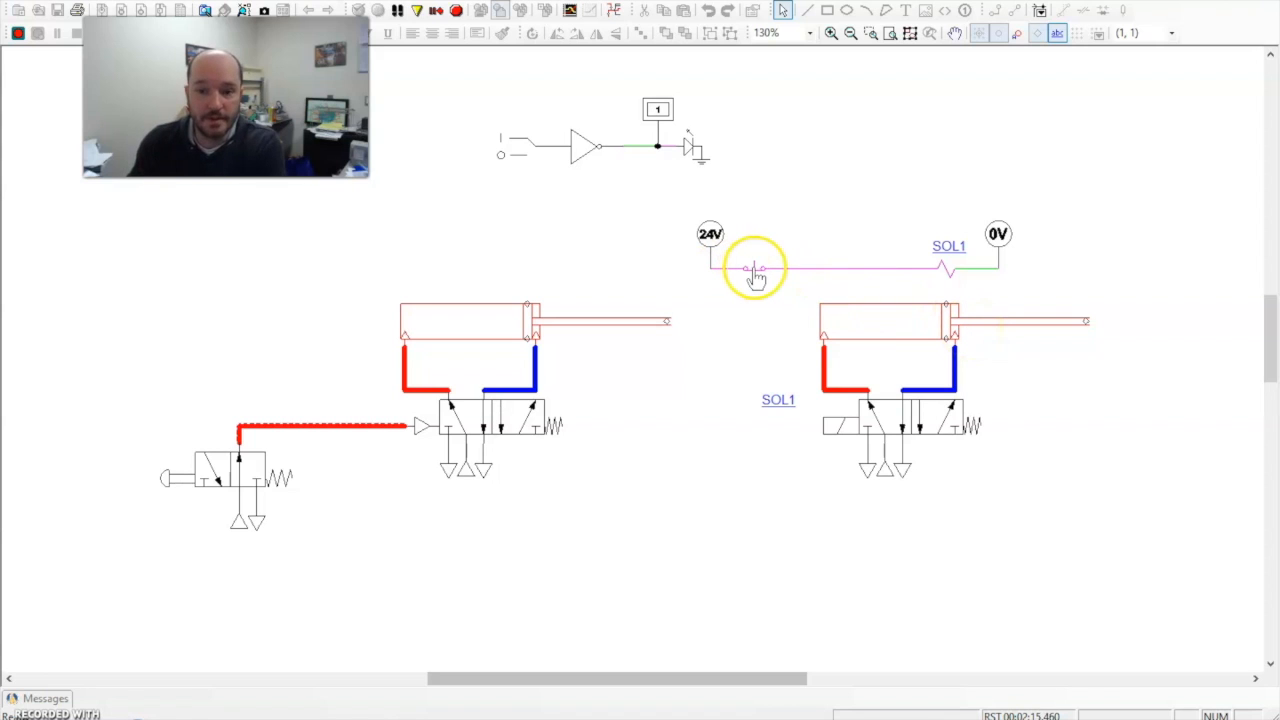
Operate the normally closed button to de-energize SOL1, then push the pneumatic button to drop gauge pressure to 0 psi.
{"action": "left_click", "coordinate": [752, 270]}
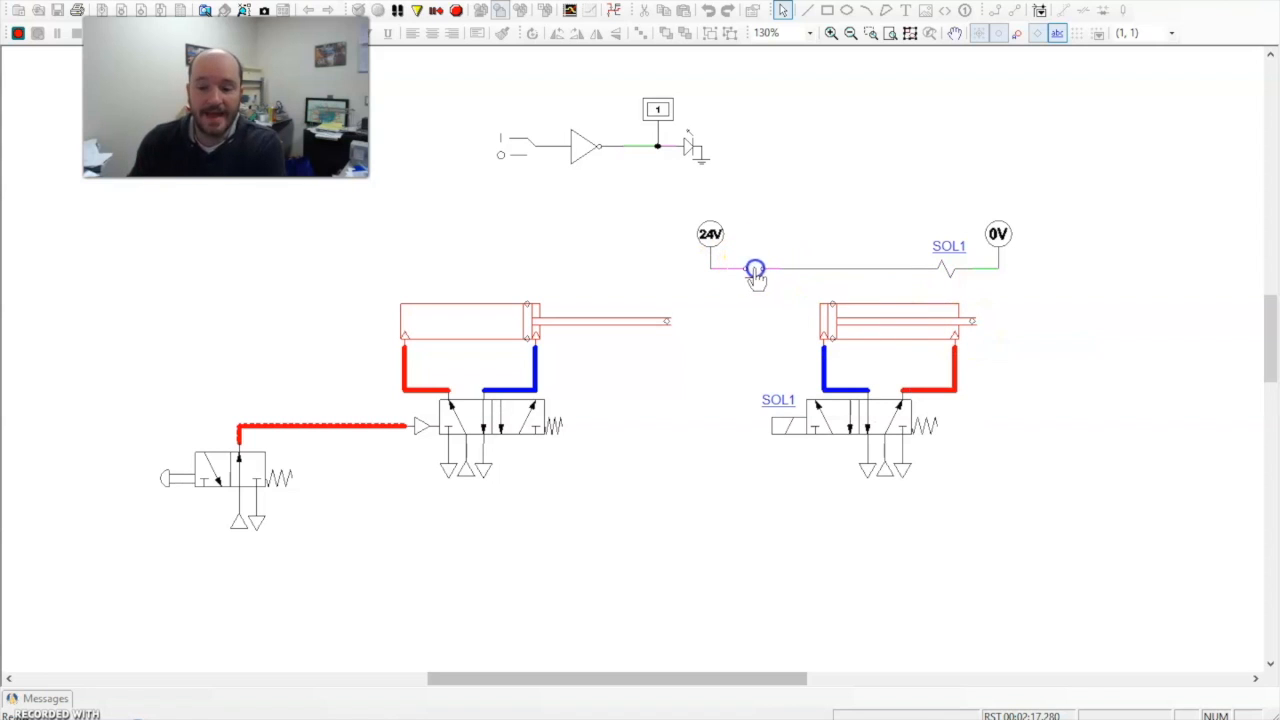
{"action": "left_click", "coordinate": [756, 270]}
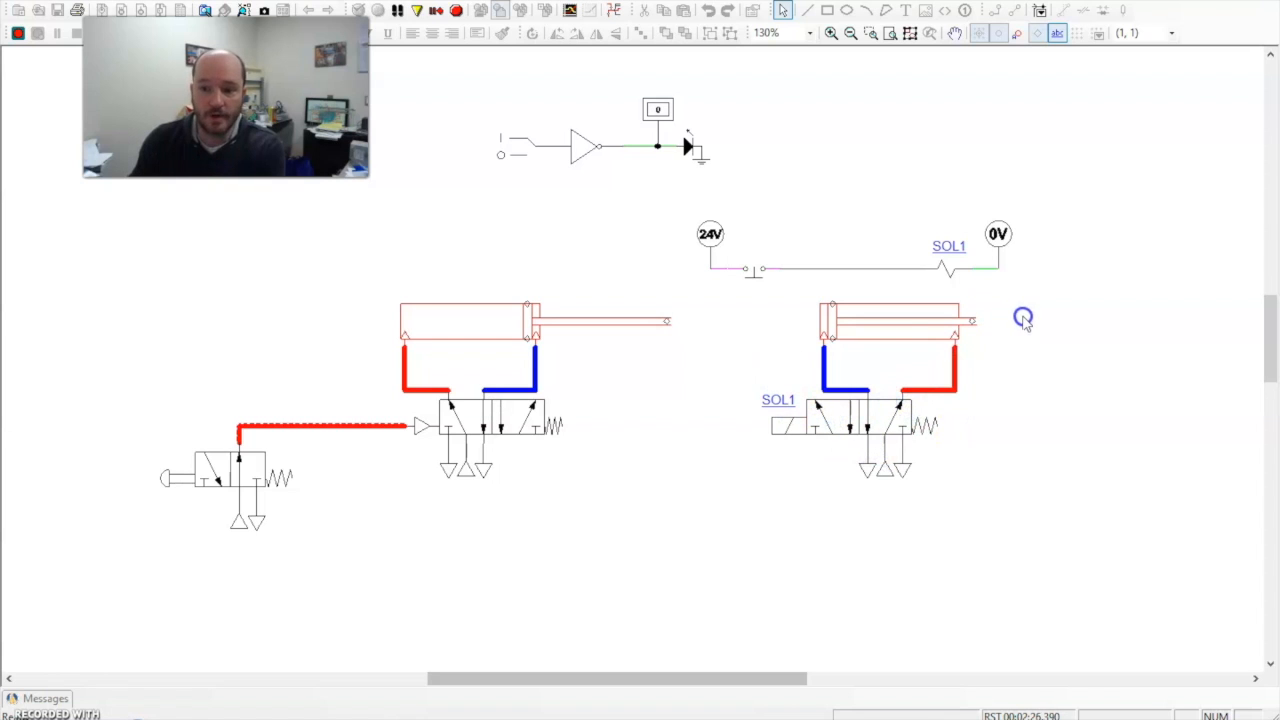
{"action": "mouse_move", "coordinate": [756, 276]}
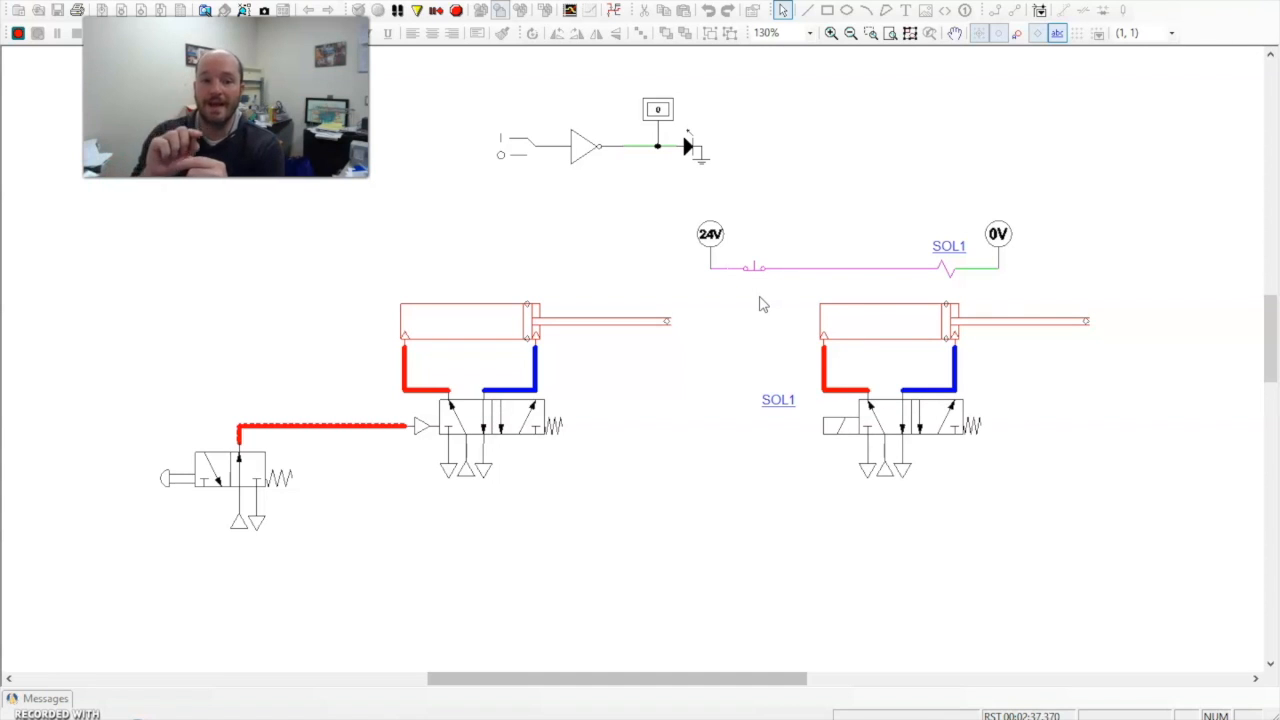
{"action": "mouse_move", "coordinate": [756, 304]}
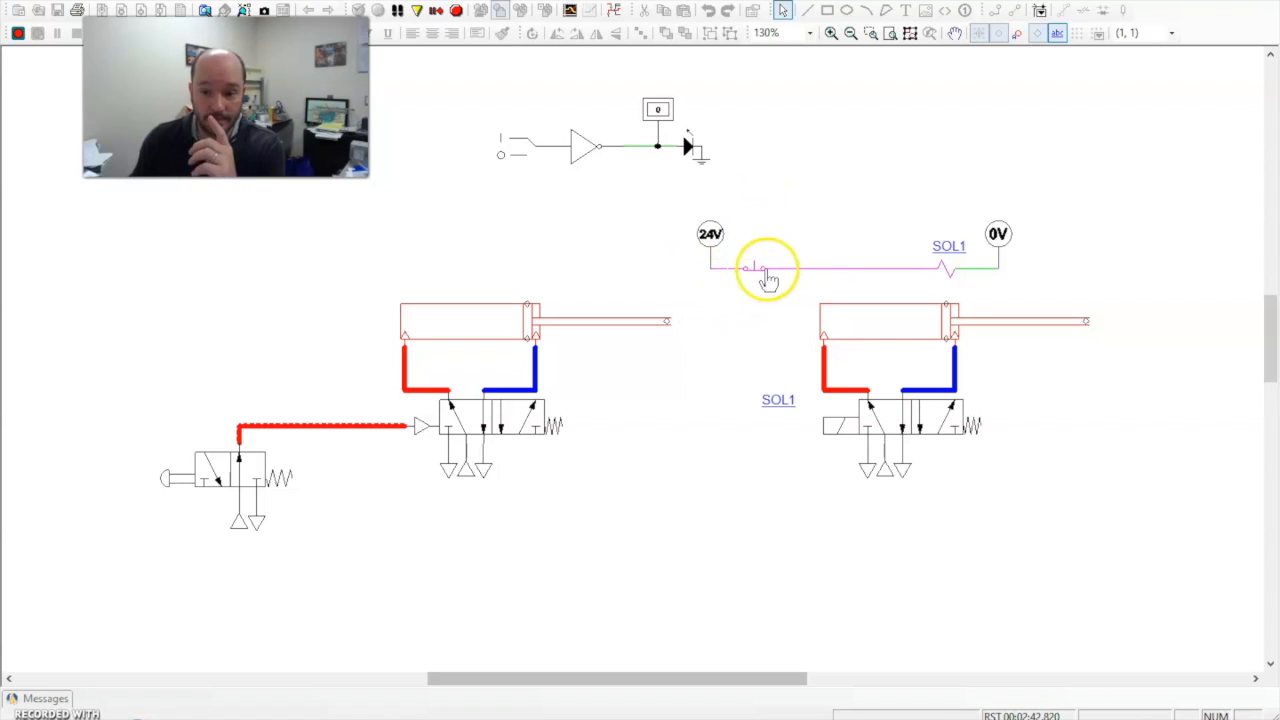
{"action": "mouse_move", "coordinate": [740, 272]}
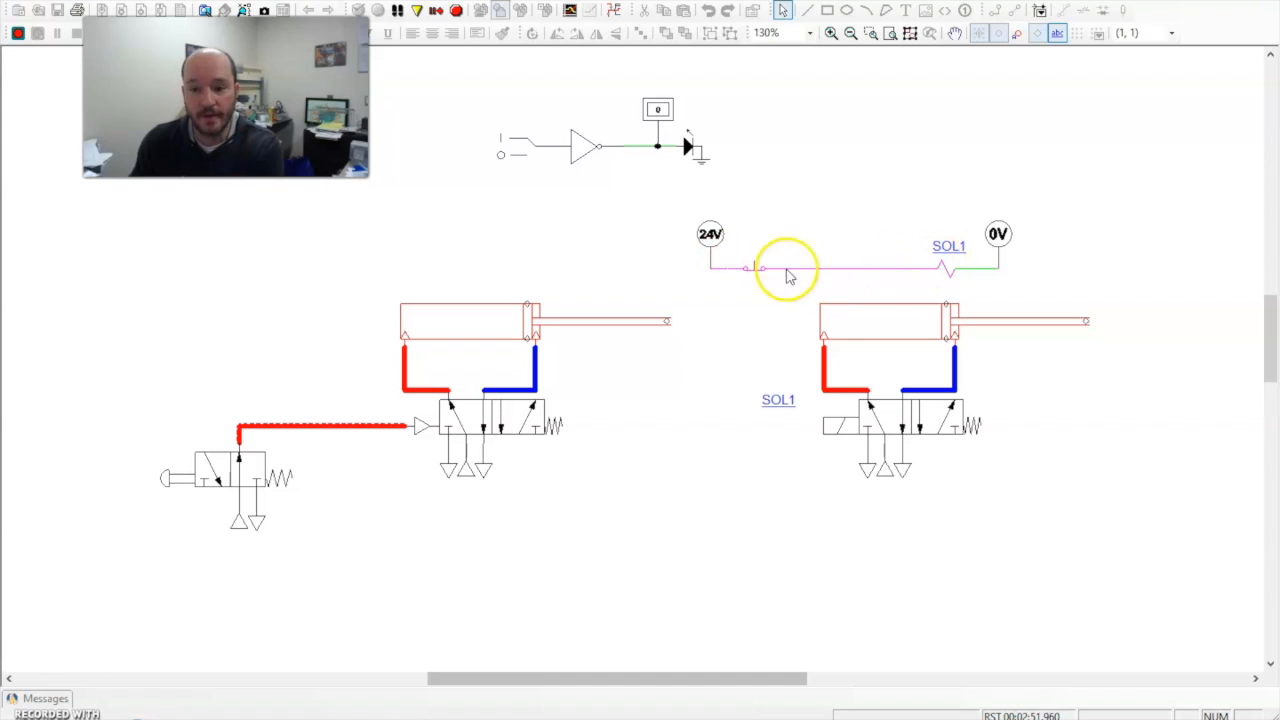
{"action": "left_click", "coordinate": [758, 268]}
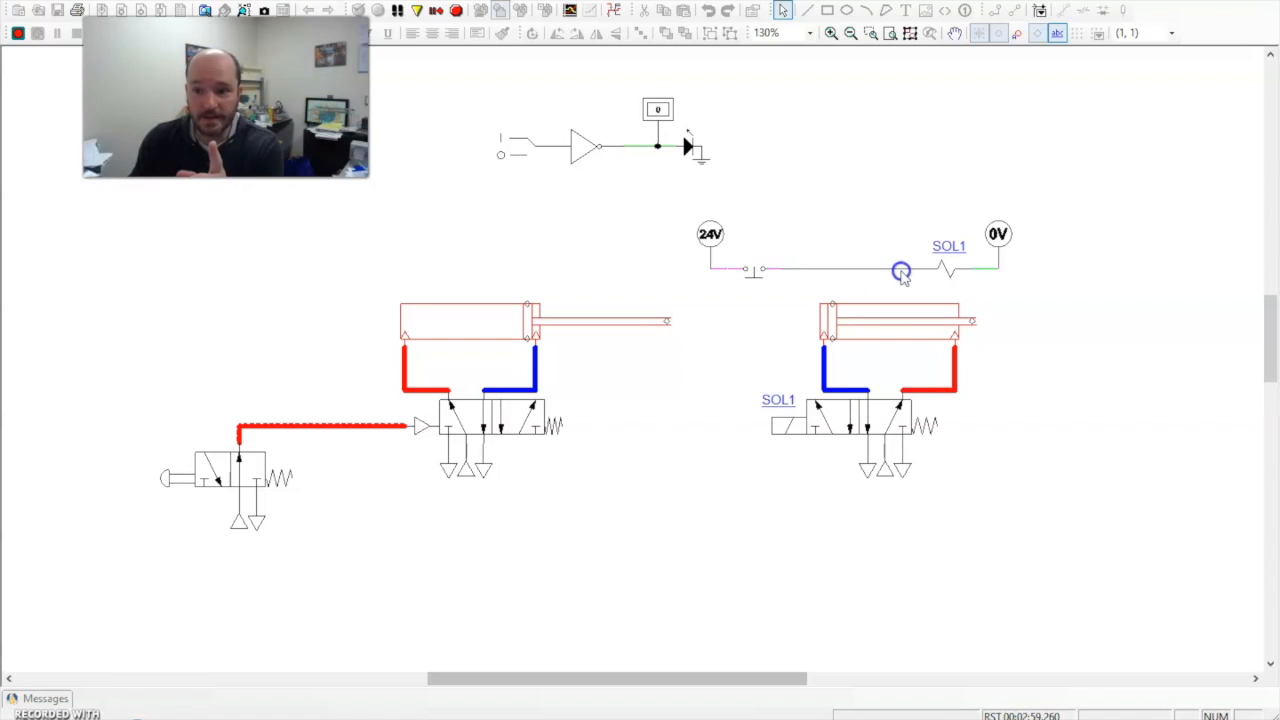
{"action": "mouse_move", "coordinate": [952, 268]}
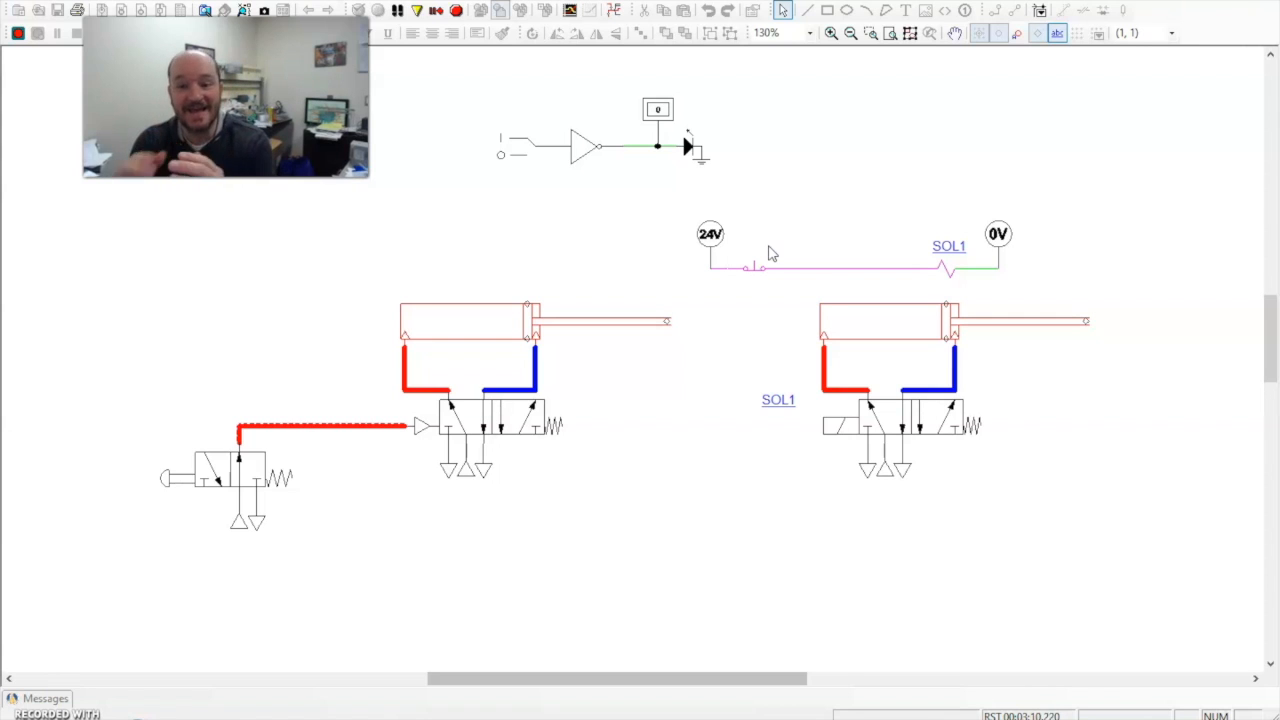
{"action": "mouse_move", "coordinate": [752, 278]}
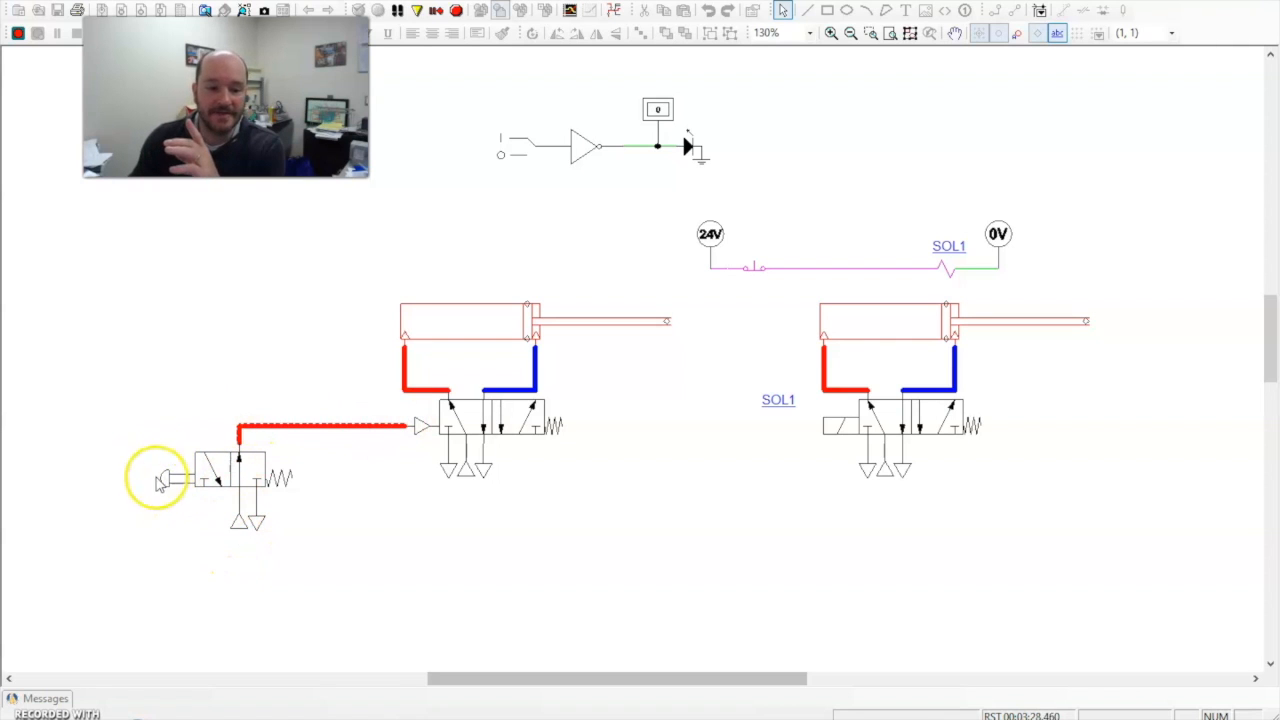
{"action": "mouse_move", "coordinate": [384, 436]}
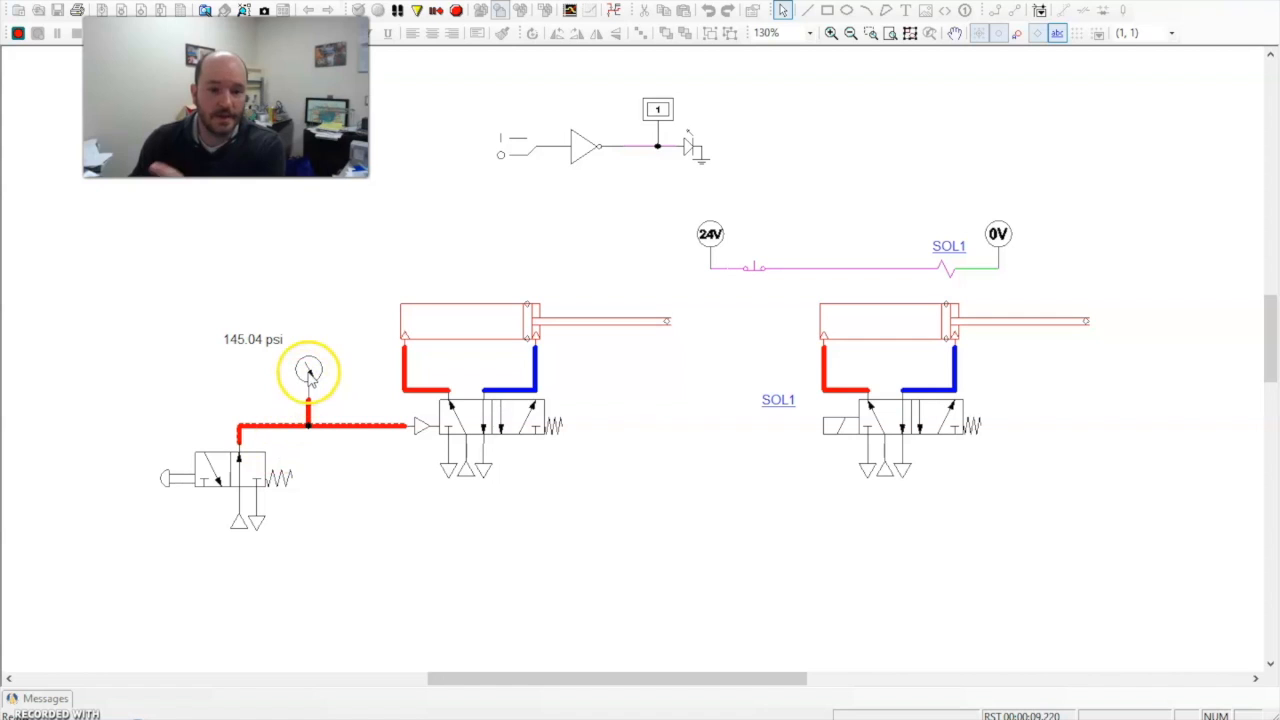
{"action": "mouse_move", "coordinate": [168, 500]}
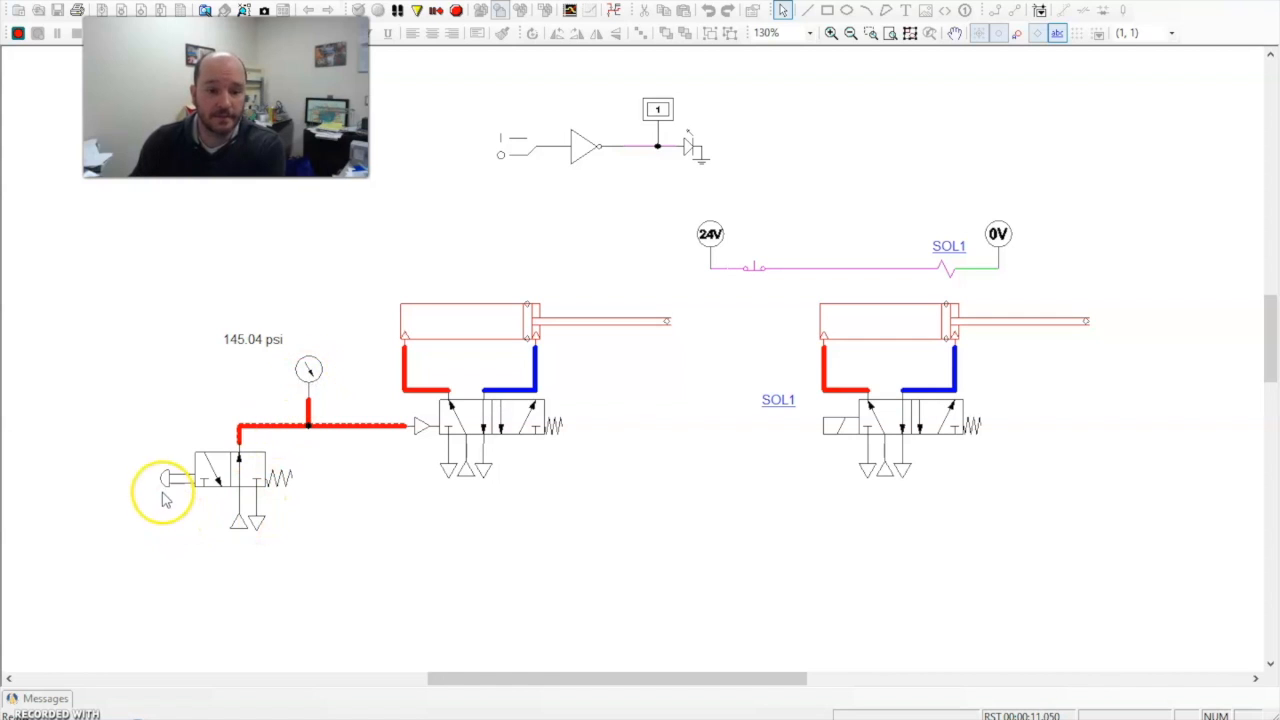
{"action": "mouse_move", "coordinate": [664, 124]}
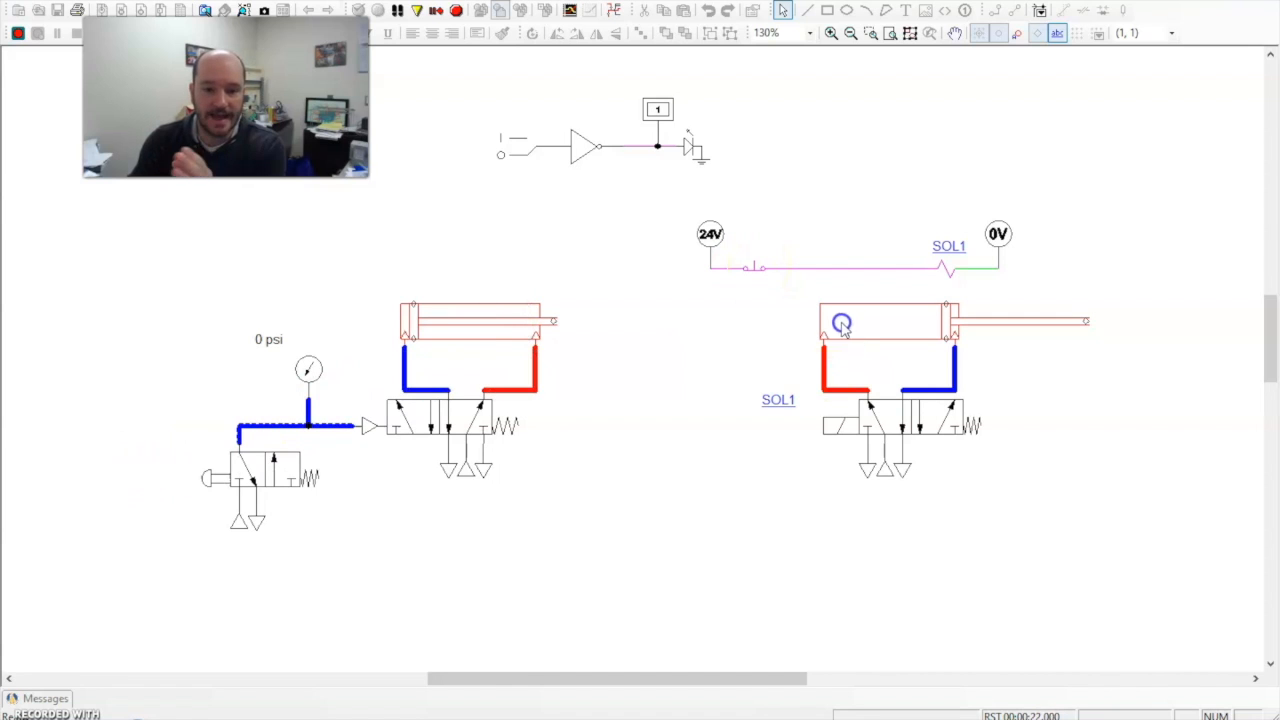
{"action": "left_click", "coordinate": [220, 476]}
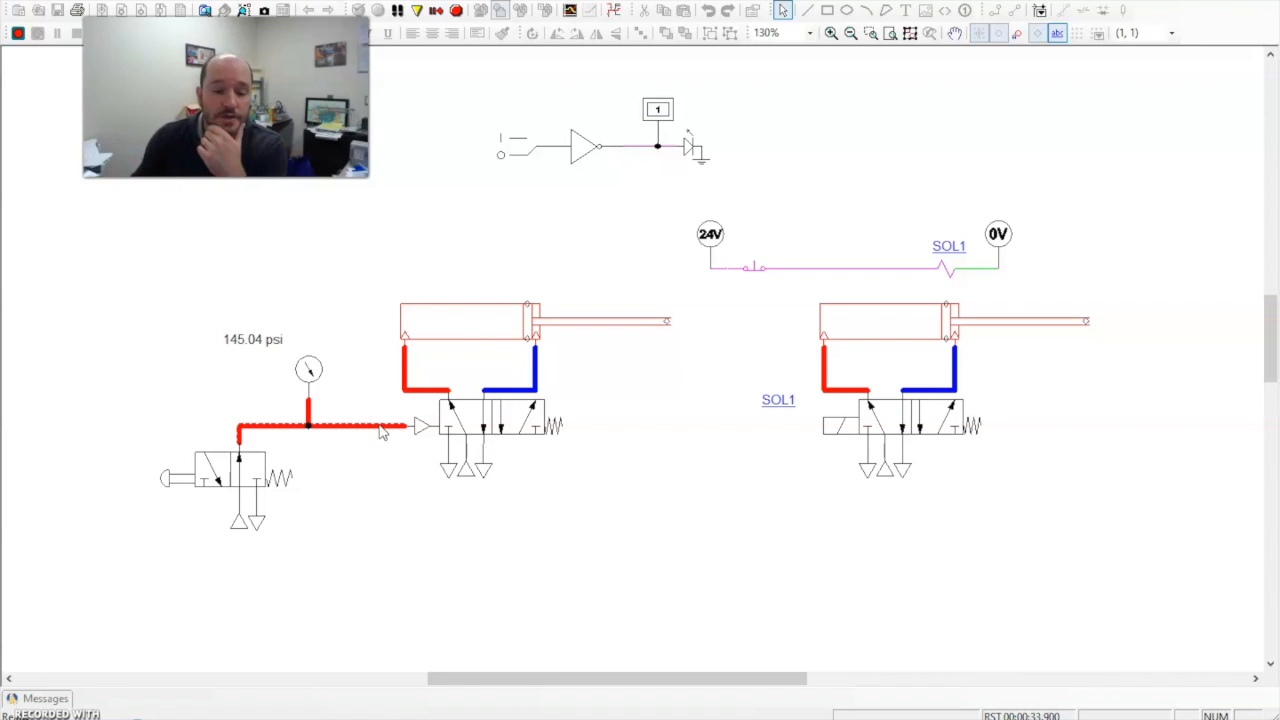
{"action": "mouse_move", "coordinate": [480, 332]}
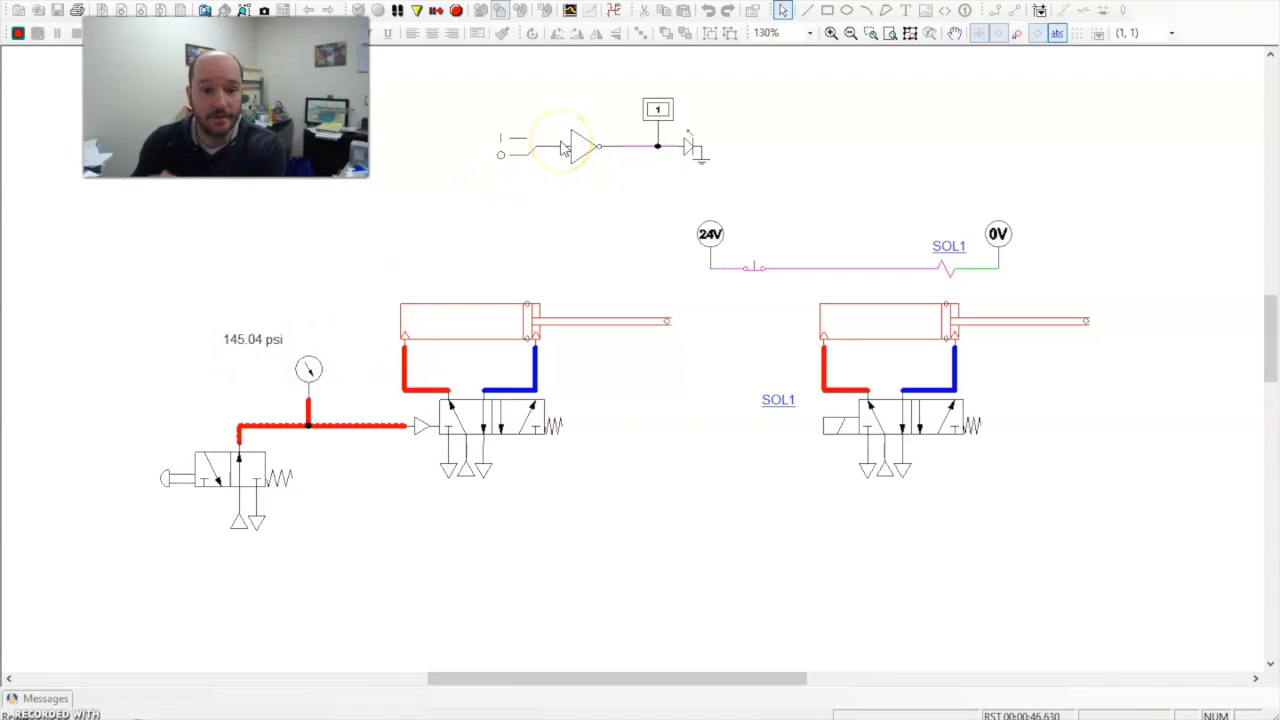
{"action": "mouse_move", "coordinate": [716, 260]}
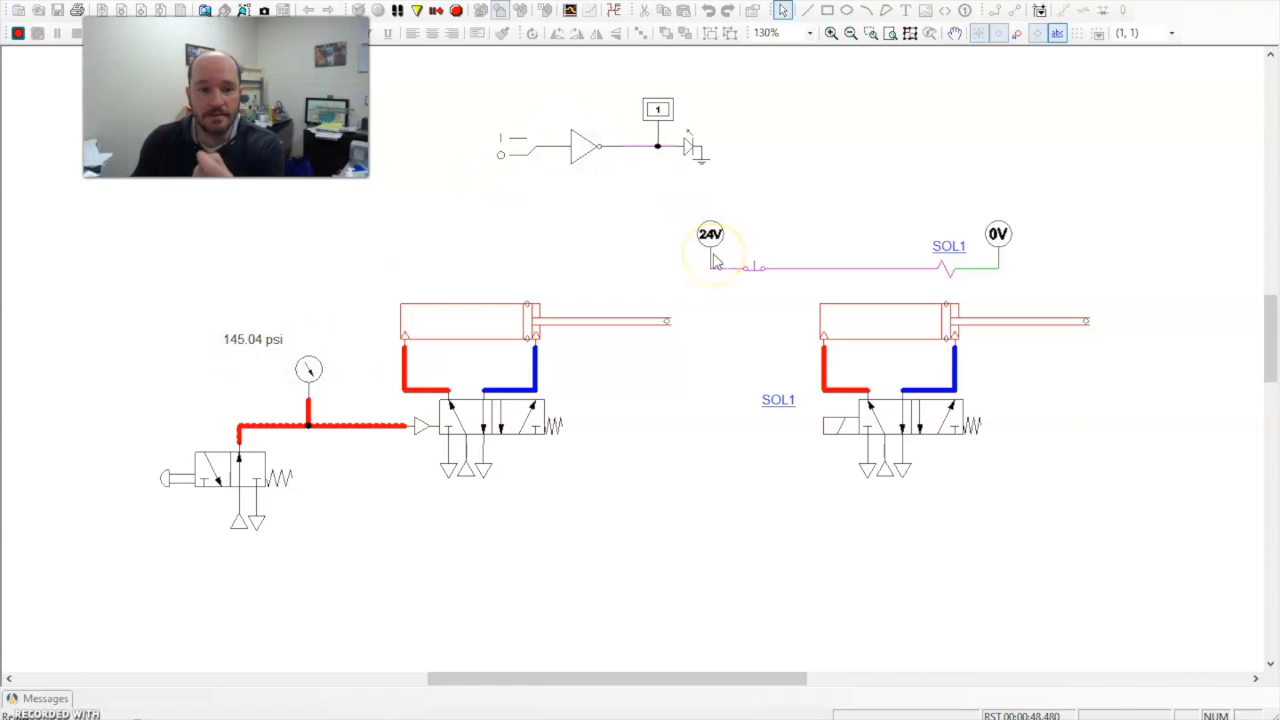